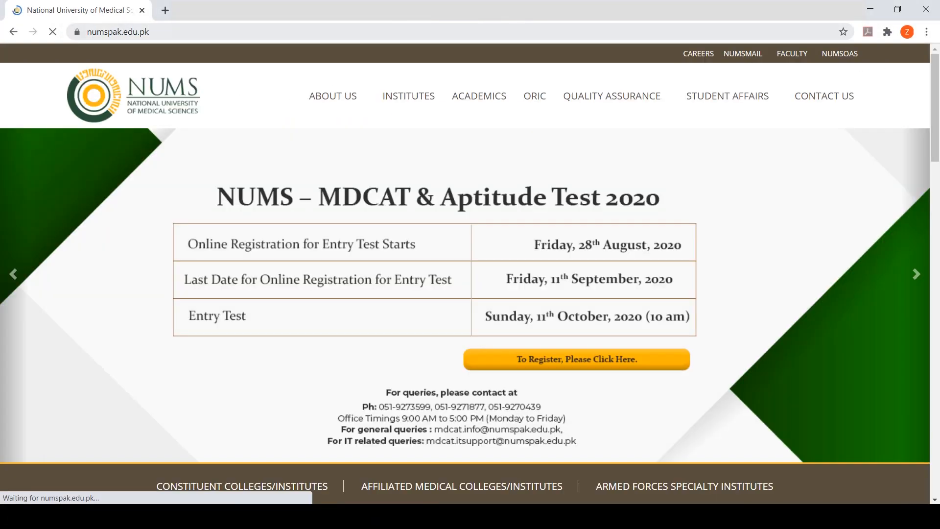
Open the MDCAT 2020 registration portal from the NUMS homepage's yellow register button
left_click(575, 359)
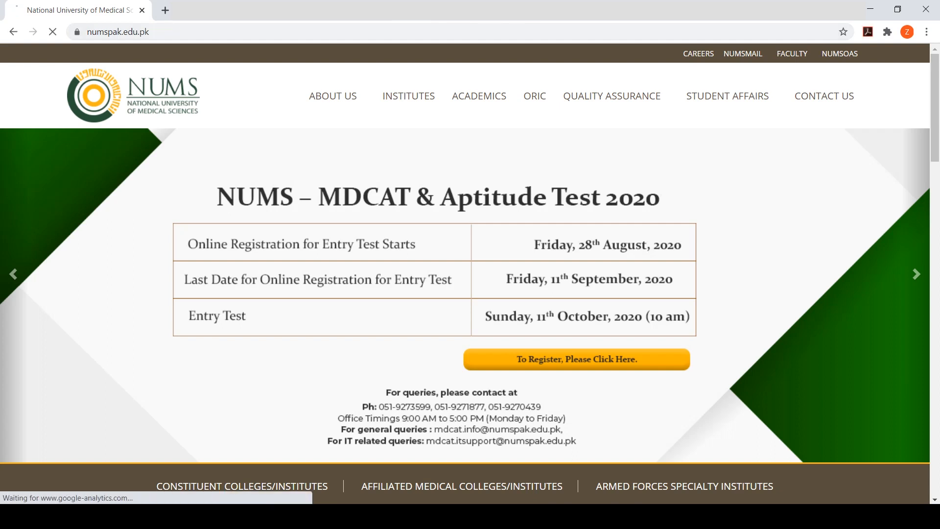
left_click(577, 359)
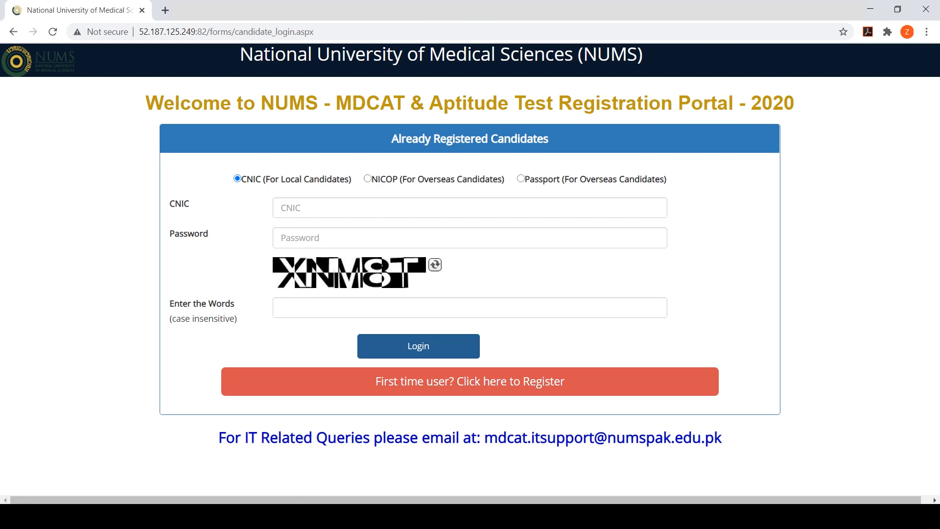
left_click(470, 381)
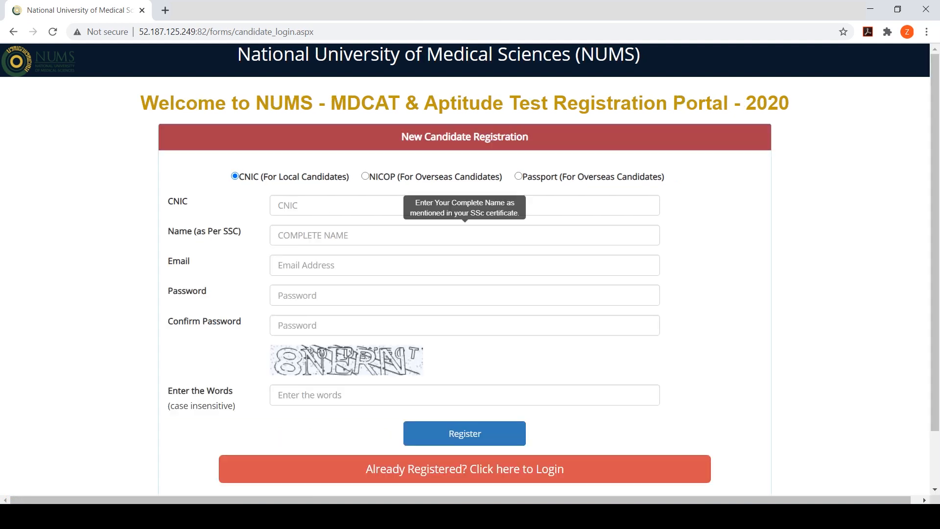
left_click(464, 205)
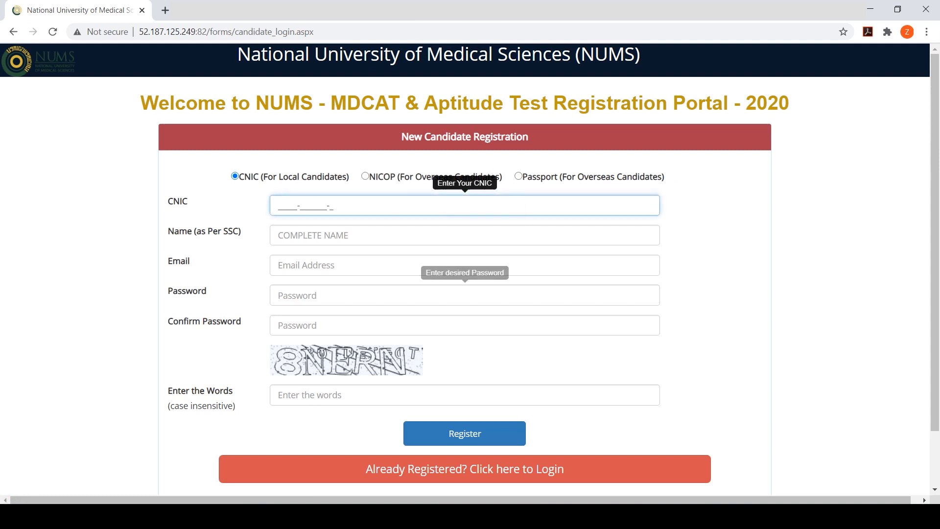
type("12345-6789987-6")
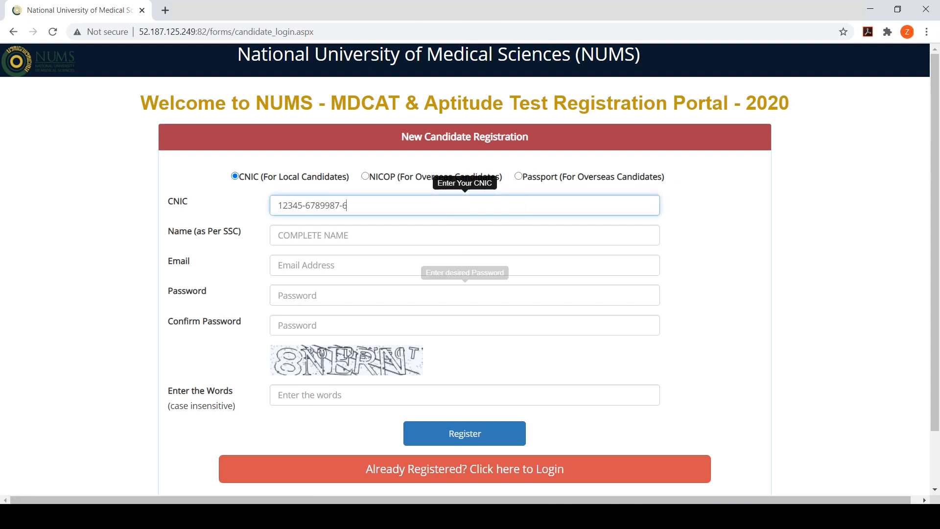
left_click(464, 235)
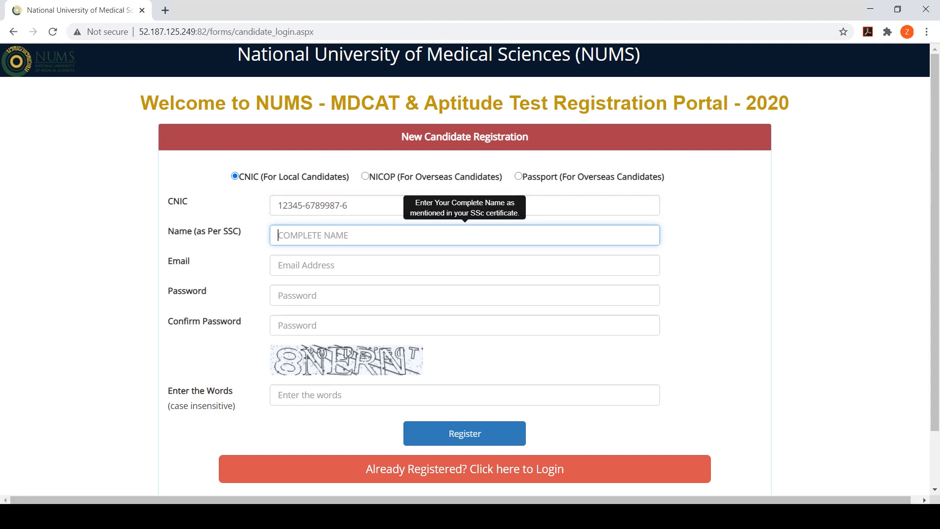
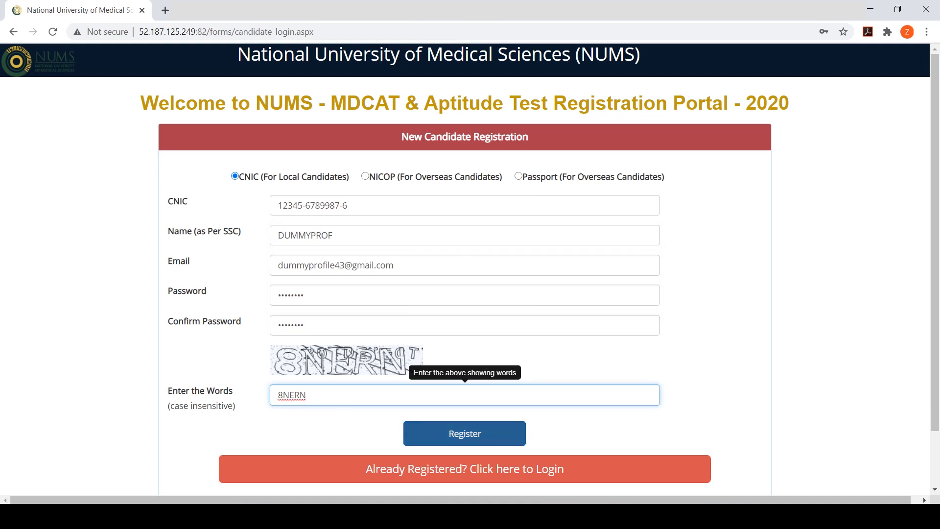
left_click(464, 468)
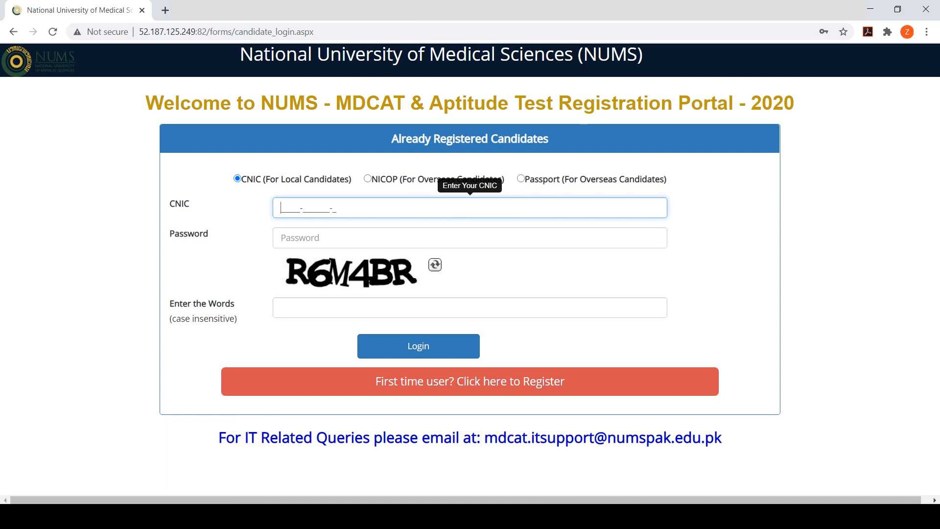
type("12345-6789987-6")
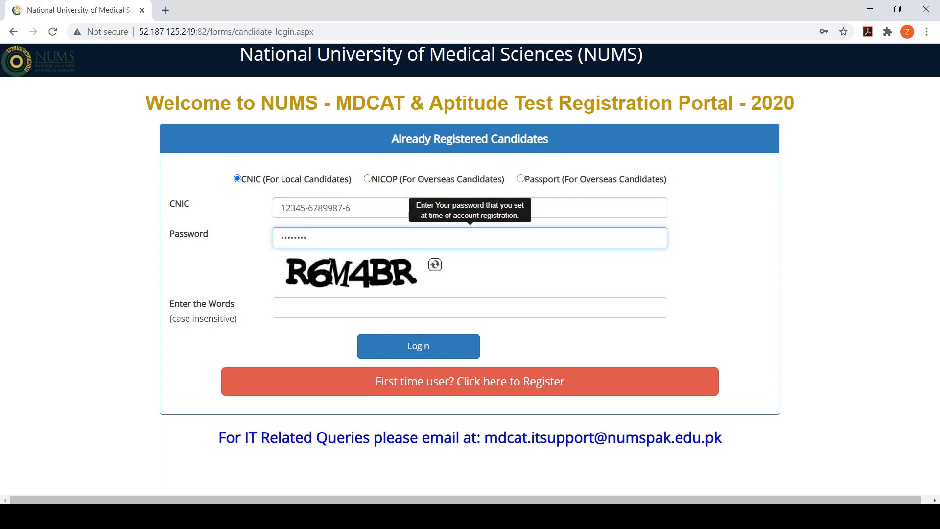
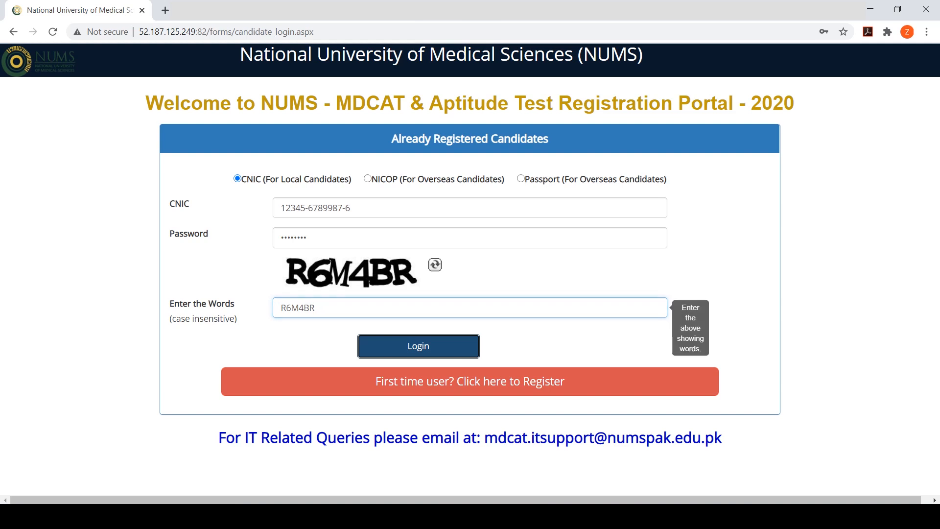
left_click(418, 345)
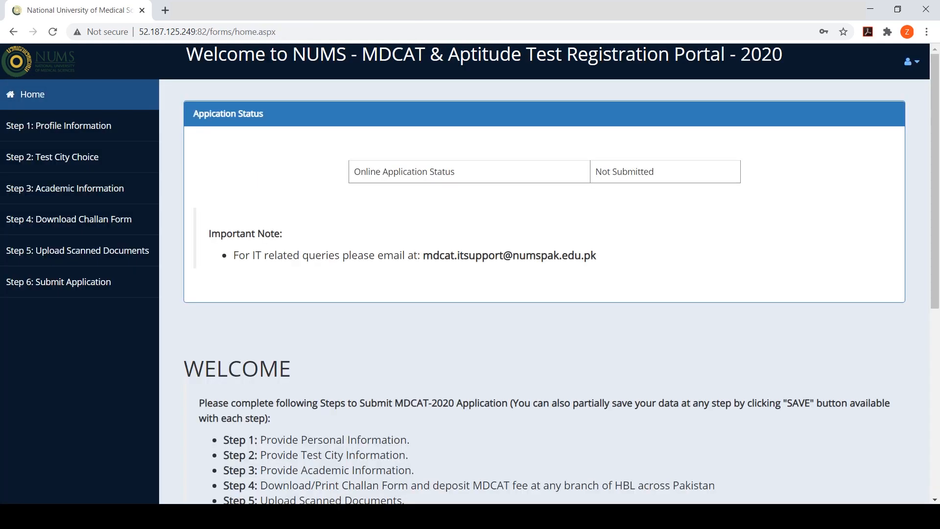
Open the Step 1 Profile Information form from the left sidebar
left_click(58, 125)
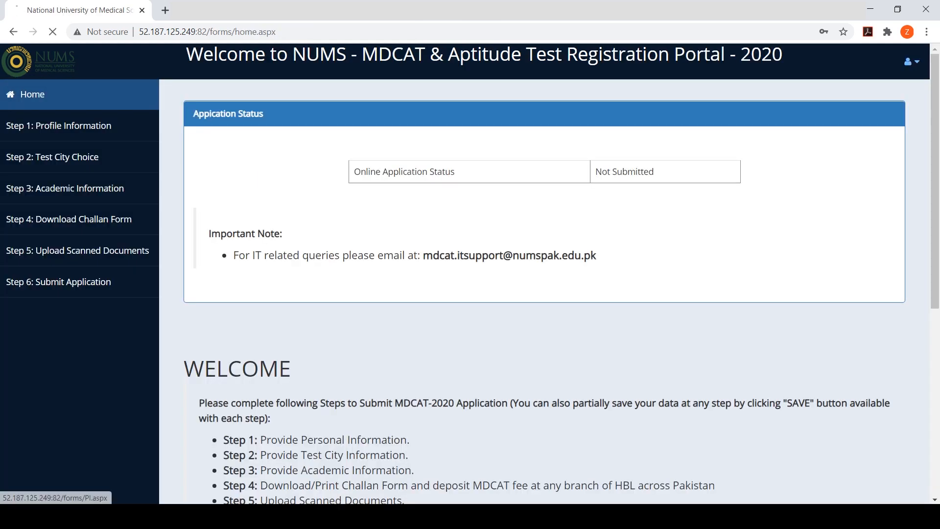
left_click(58, 125)
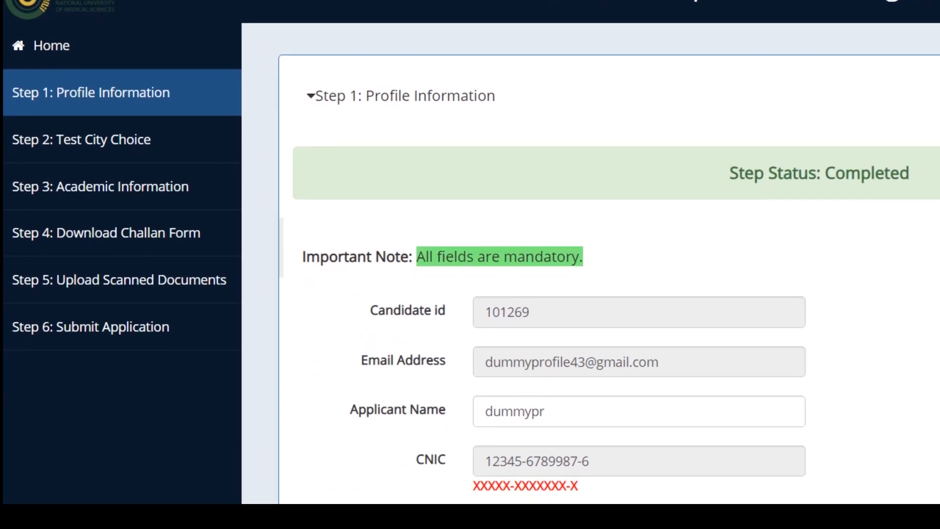
scroll("down", 3)
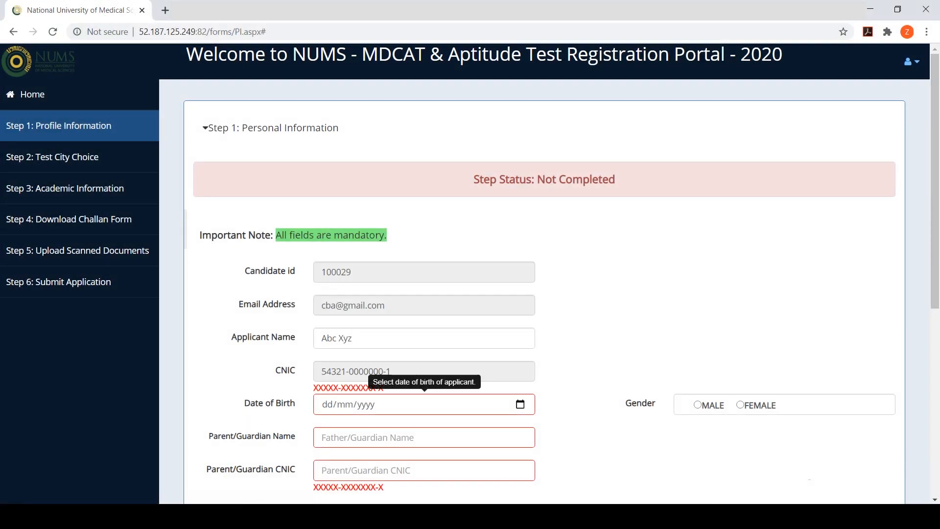
type("02/mm/yyyy")
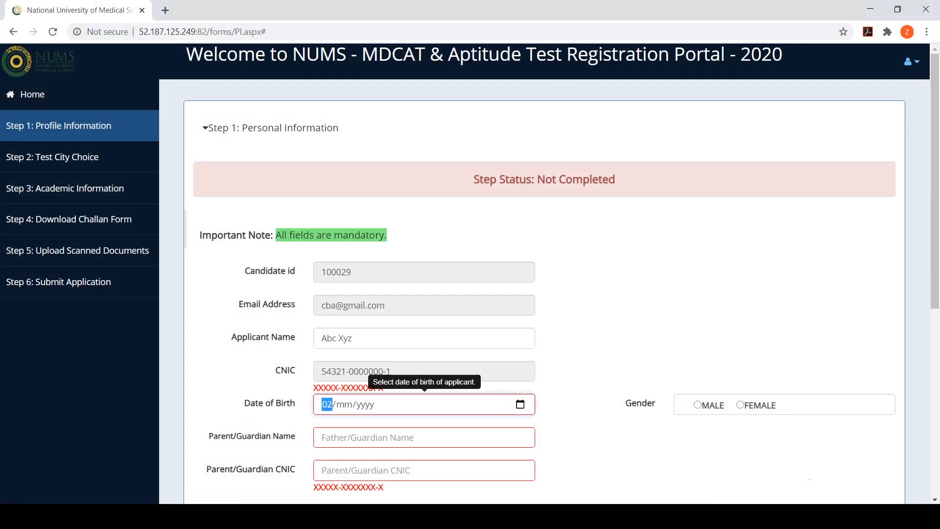
type("Xyz")
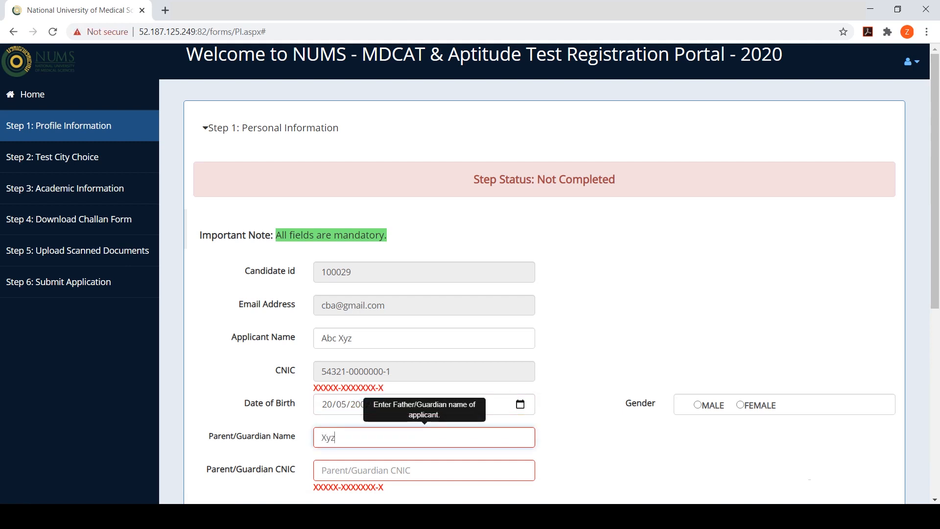
type("Abc")
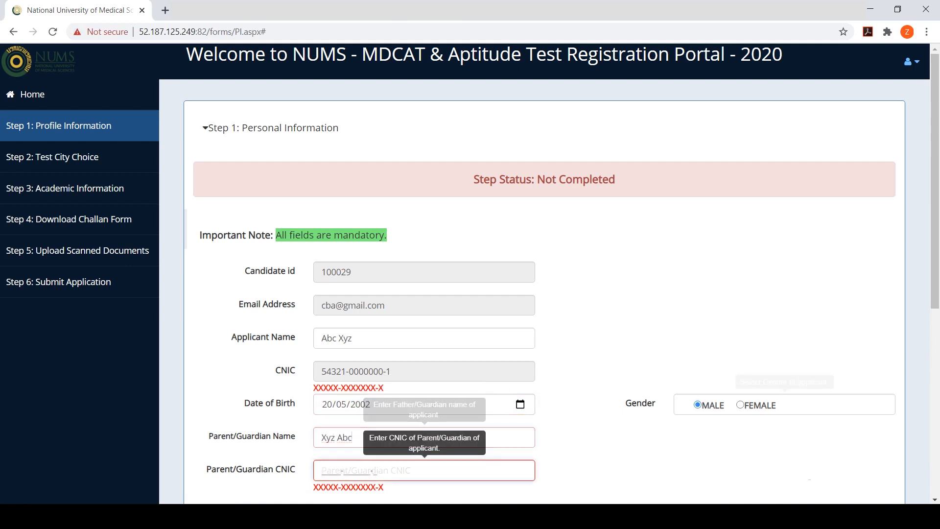
type("12345-0000000-")
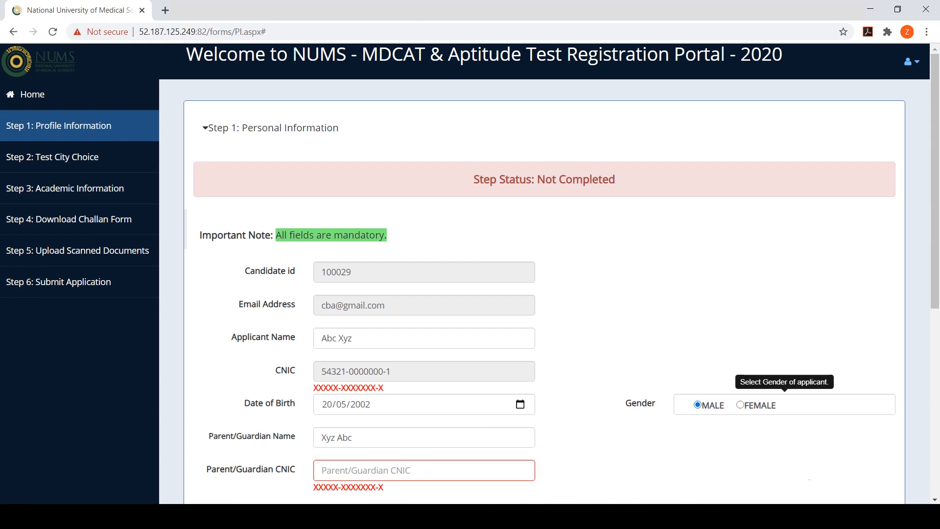
left_click(423, 298)
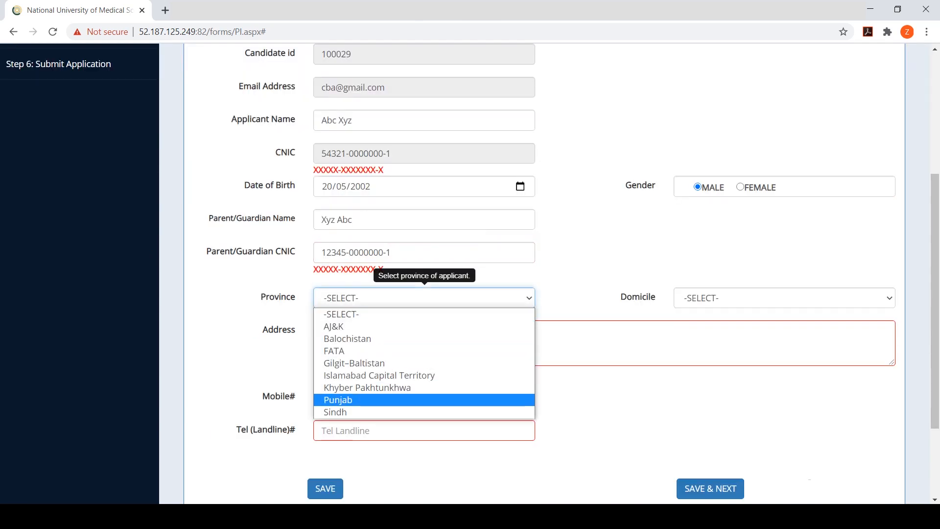
left_click(338, 400)
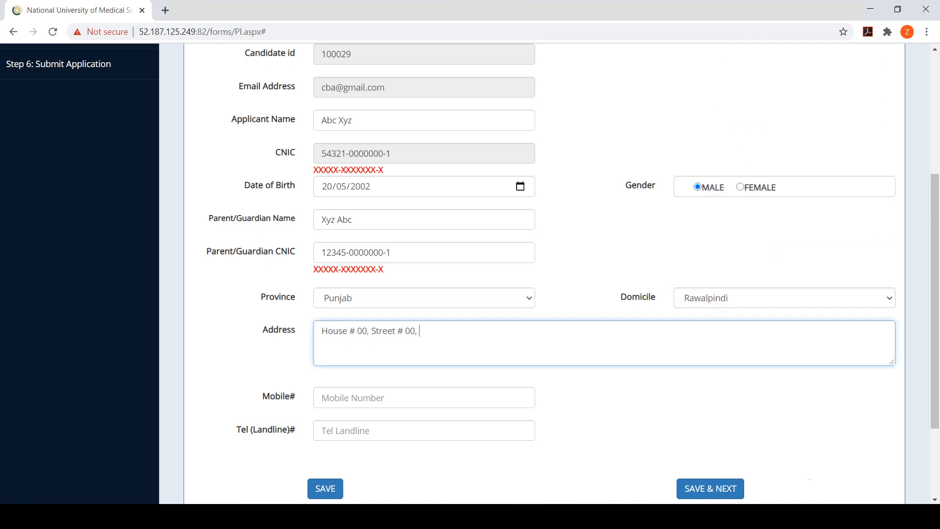
type("Phase # 2, Society/ Colony, City, Country")
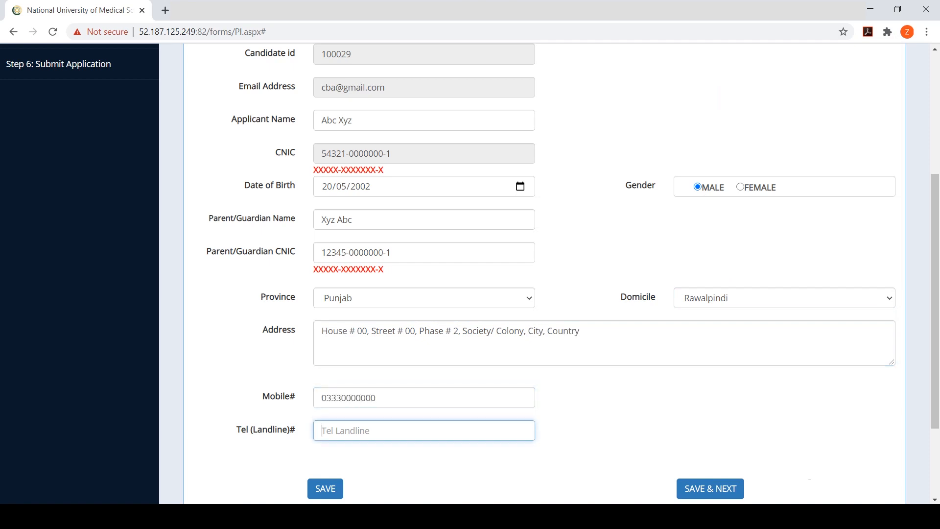
type("05100000000")
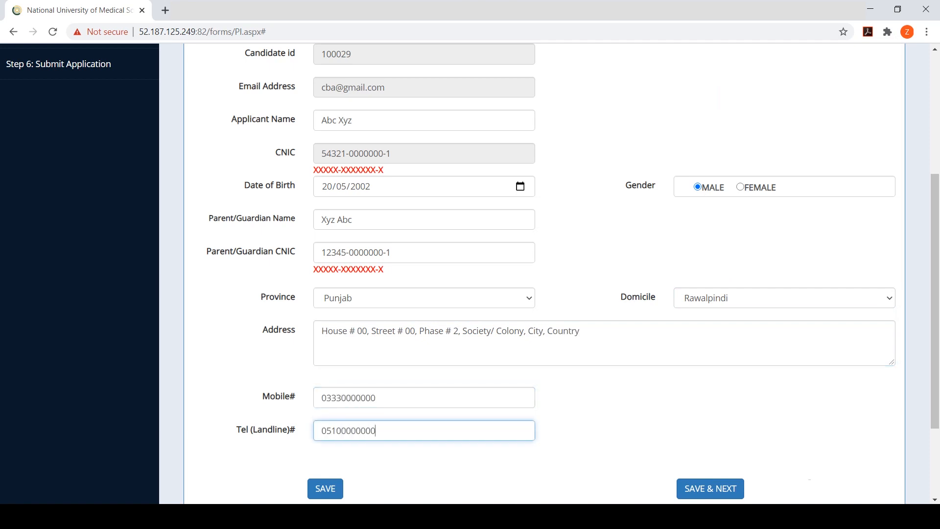
left_click(58, 58)
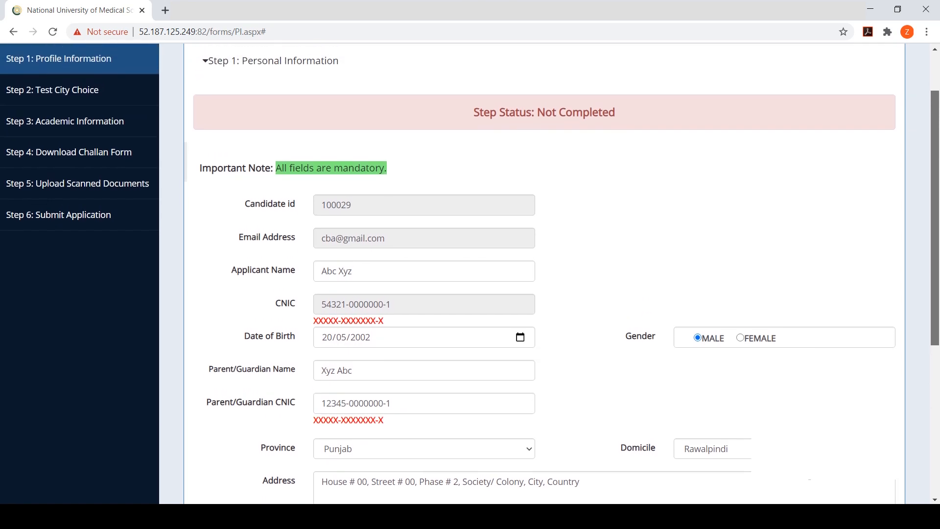
Save the profile with SAVE & NEXT and move on to Step 2 Test Center Information
scroll("down", 3)
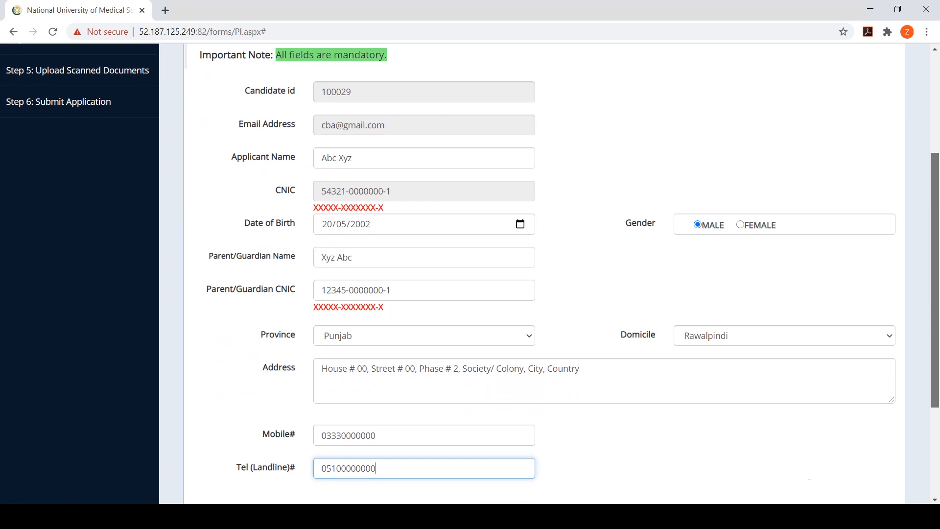
scroll("down", 3)
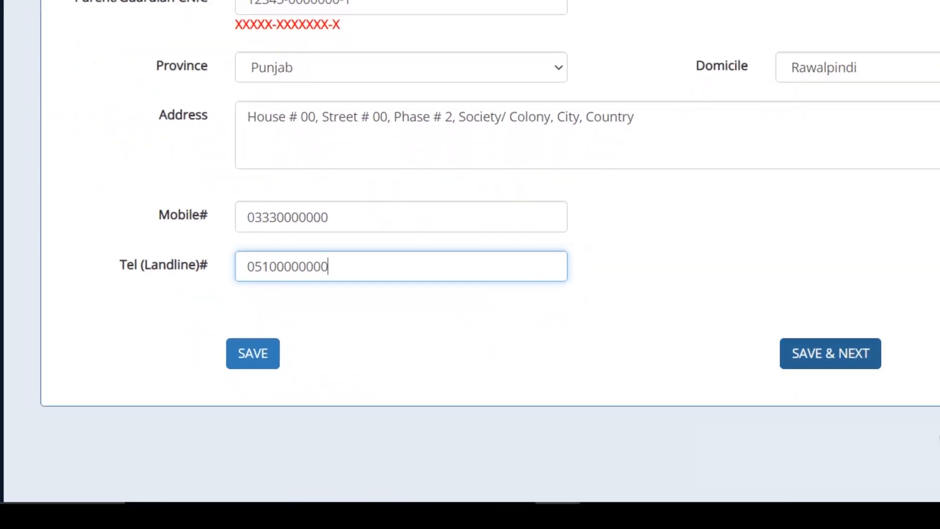
left_click(830, 353)
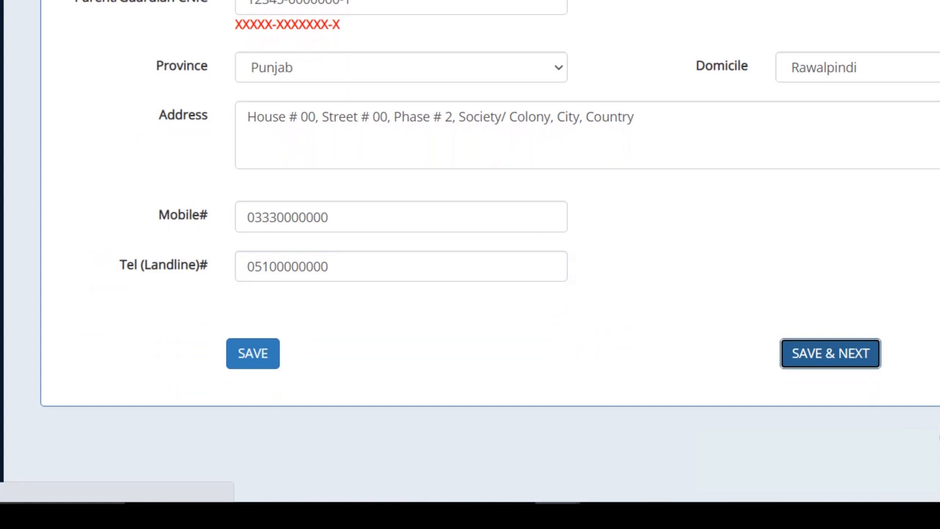
left_click(830, 353)
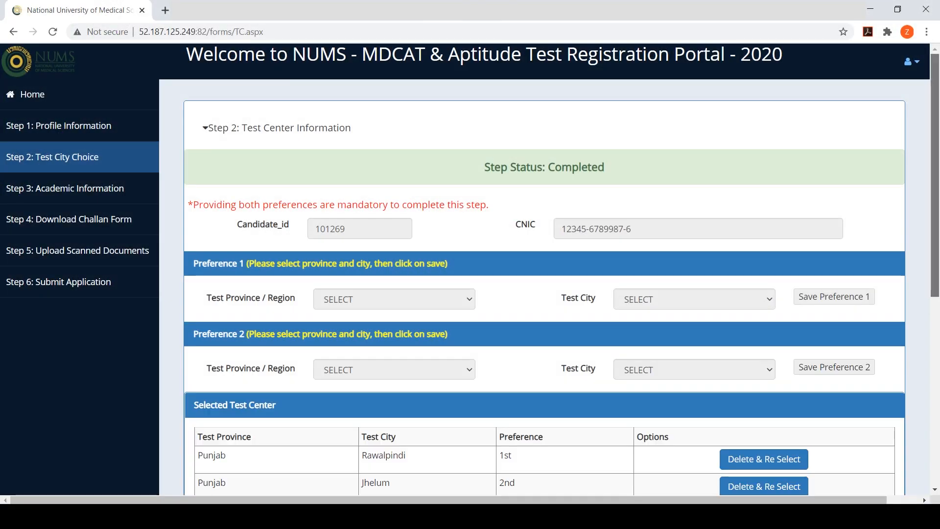
Delete both test city rows and re-save Rawalpindi as preference 1 and Jhelum as preference 2
scroll("down", 3)
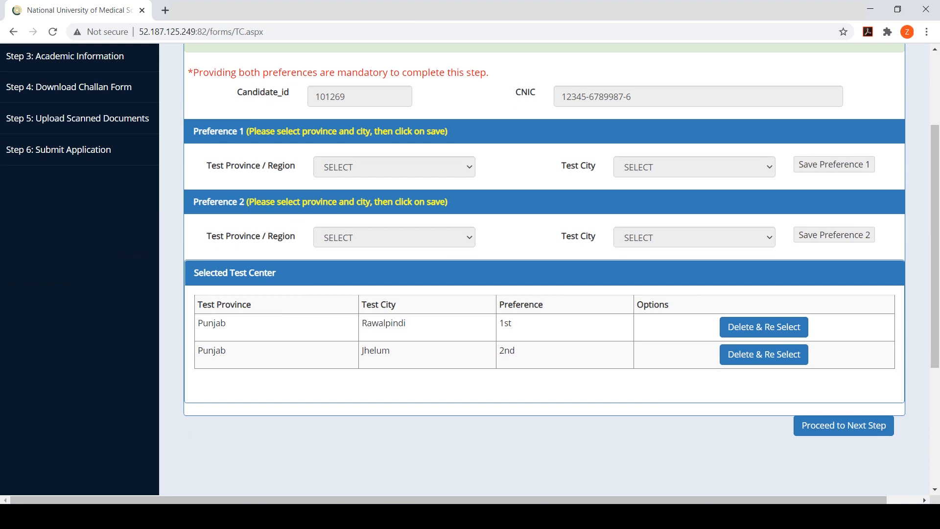
left_click(764, 327)
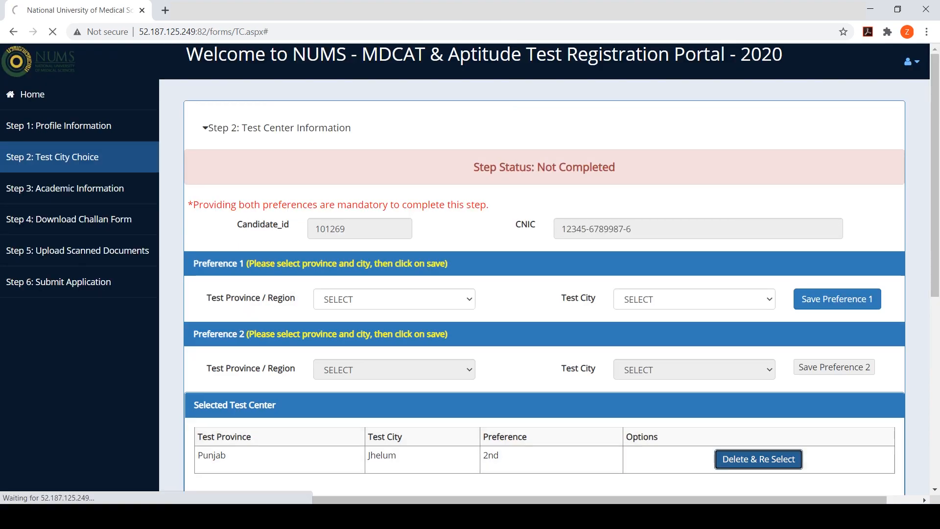
left_click(758, 459)
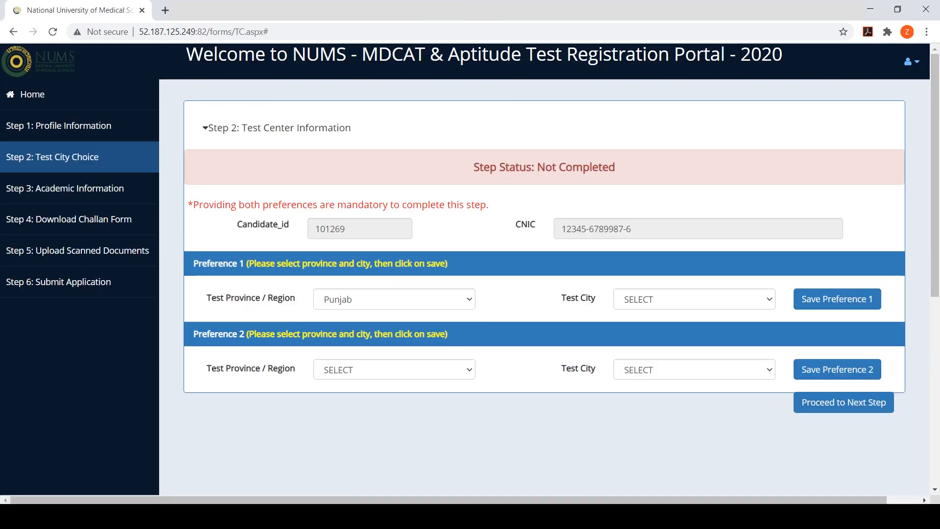
left_click(836, 299)
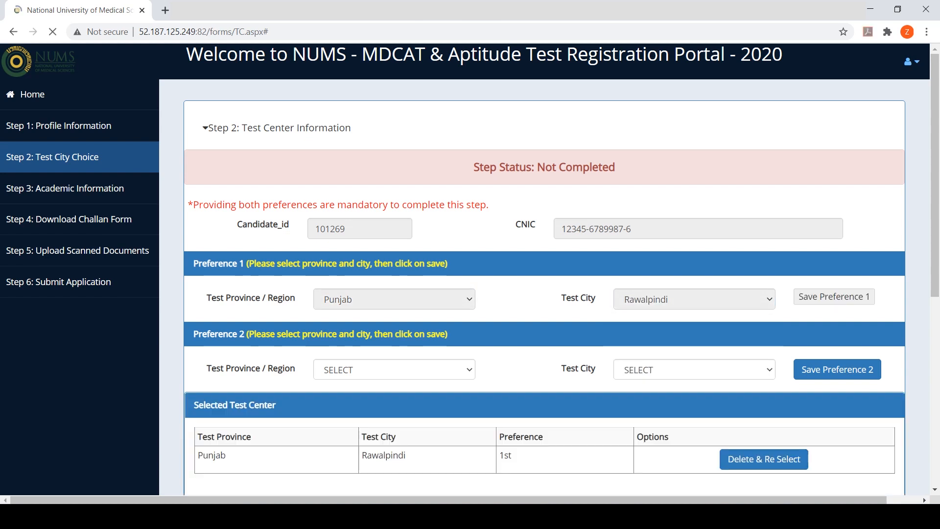
left_click(393, 369)
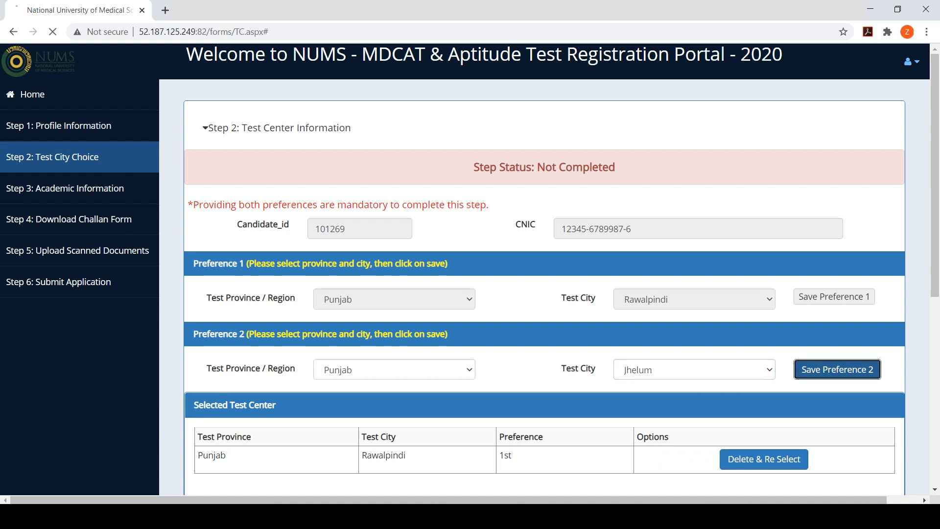
left_click(836, 369)
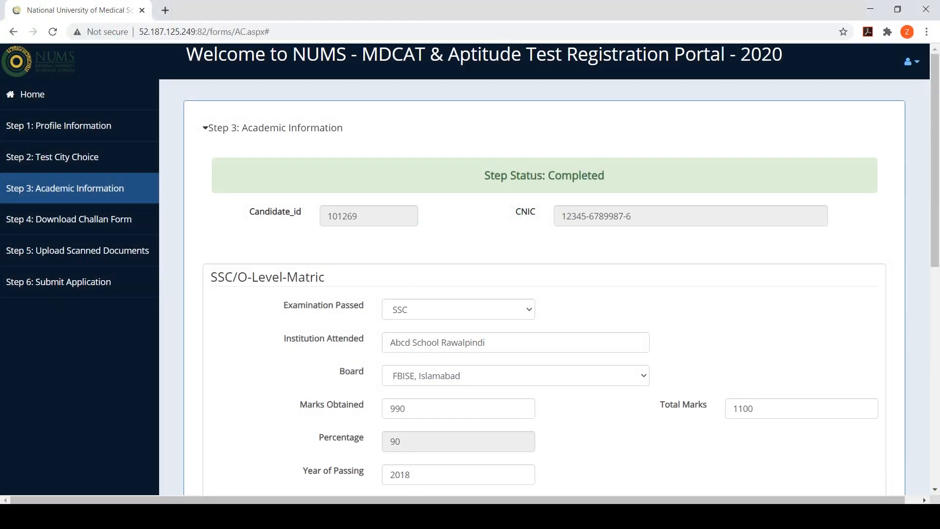
Change SSC marks obtained to 1000 of 1100, recalculating the percentage to 91
scroll("down", 3)
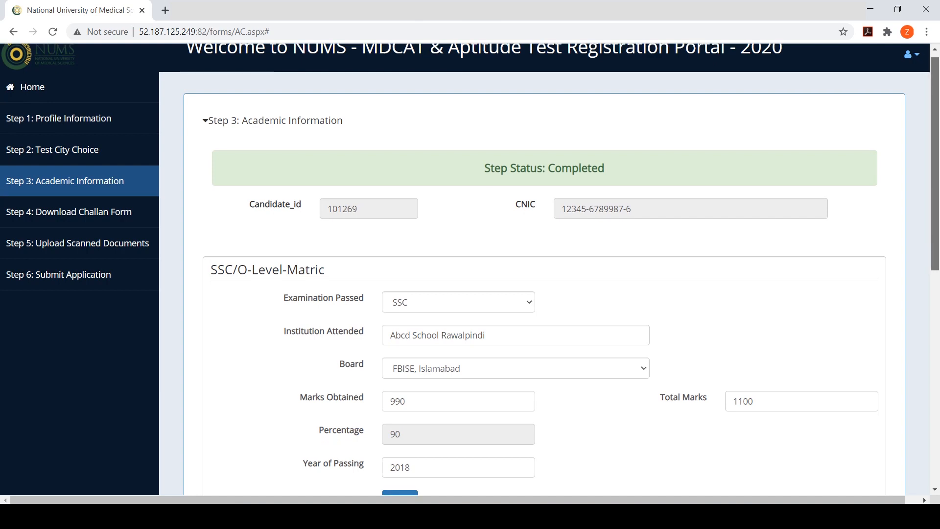
scroll("down", 3)
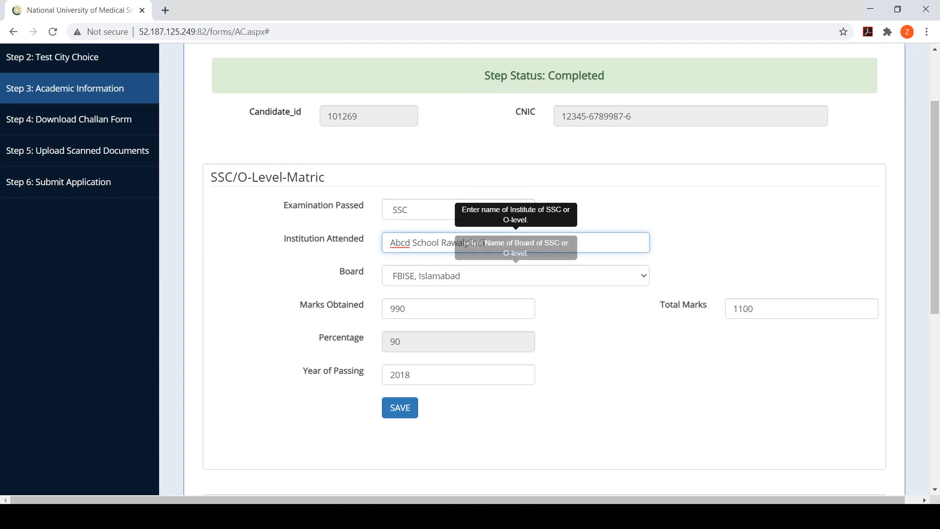
left_click(515, 275)
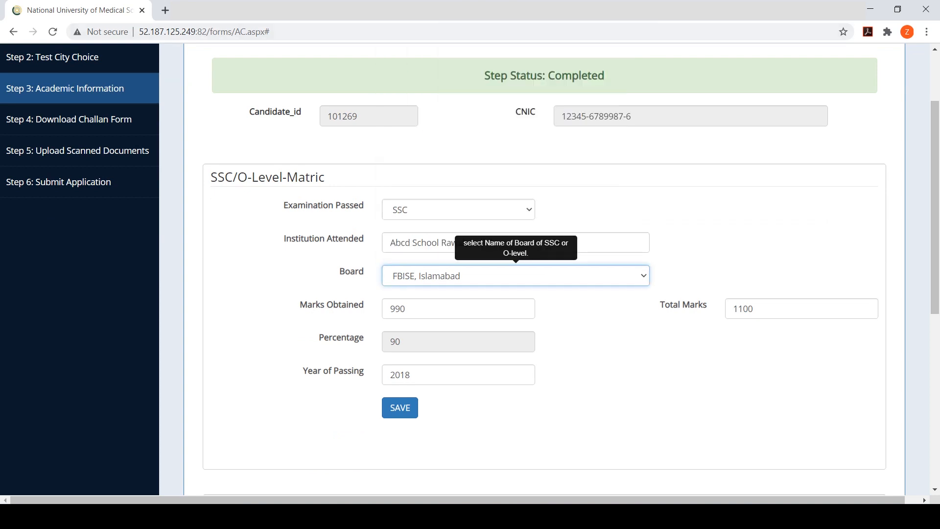
left_click(457, 308)
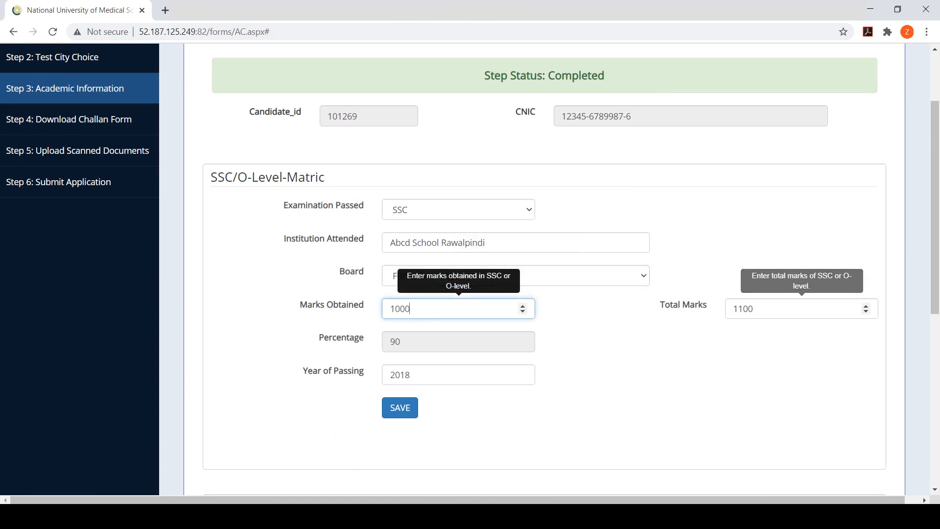
left_click(798, 308)
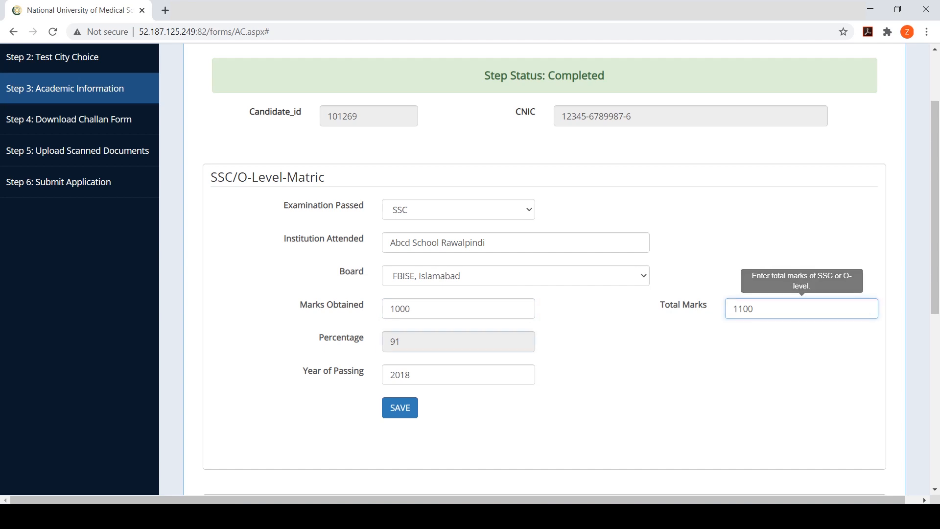
left_click(457, 374)
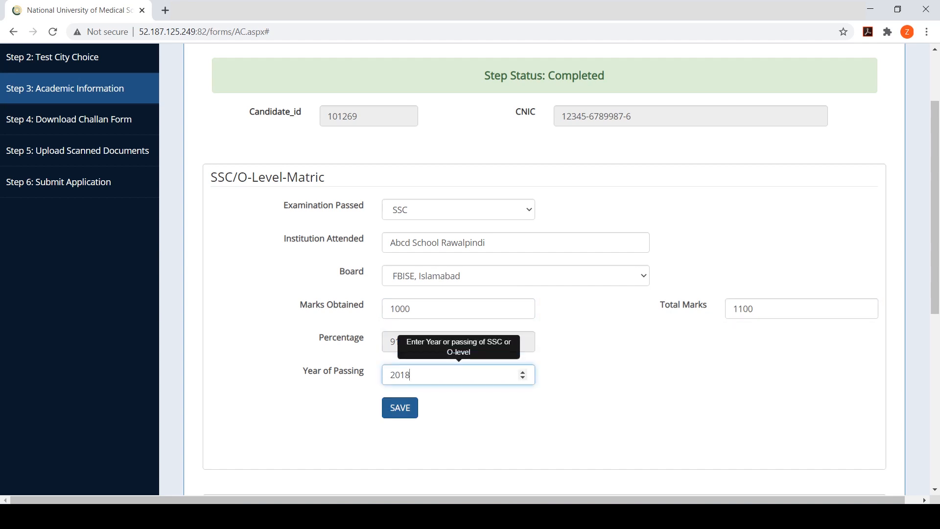
Save the SSC record and acknowledge the record-saved alert
left_click(399, 408)
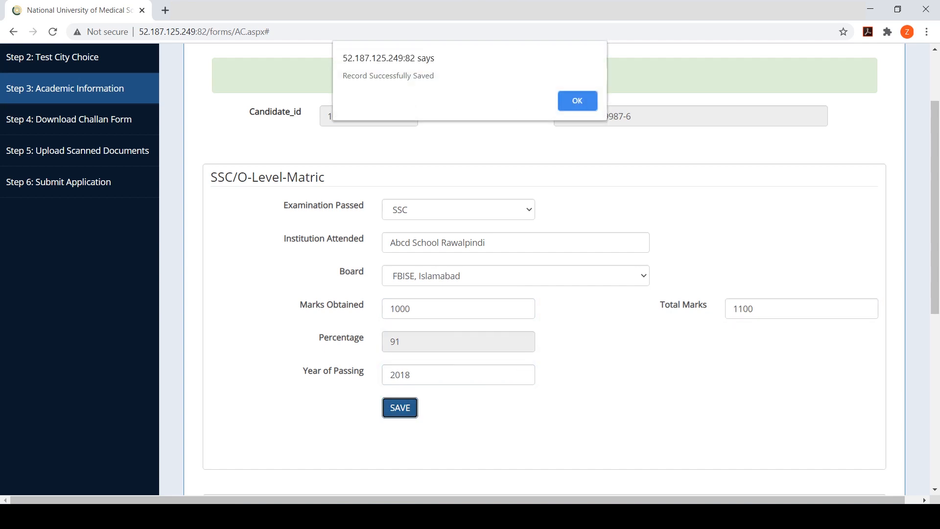
left_click(576, 100)
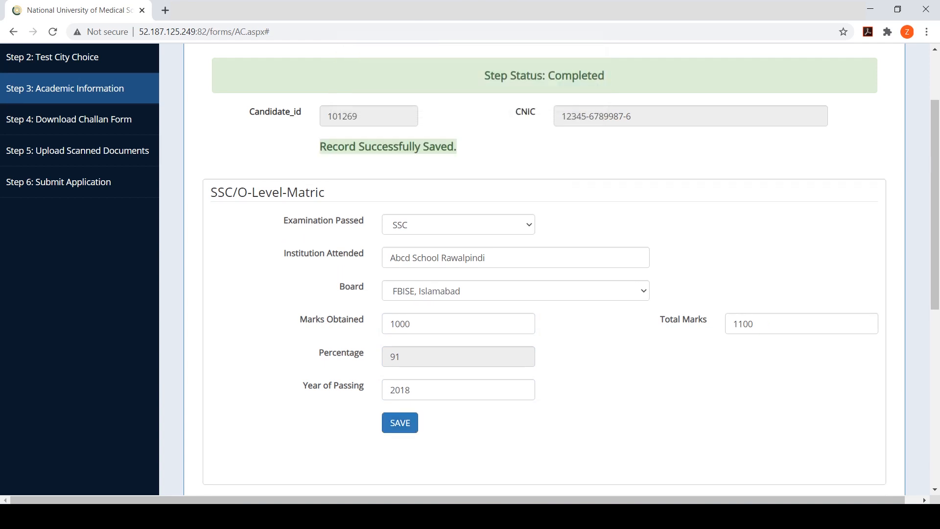
scroll("down", 3)
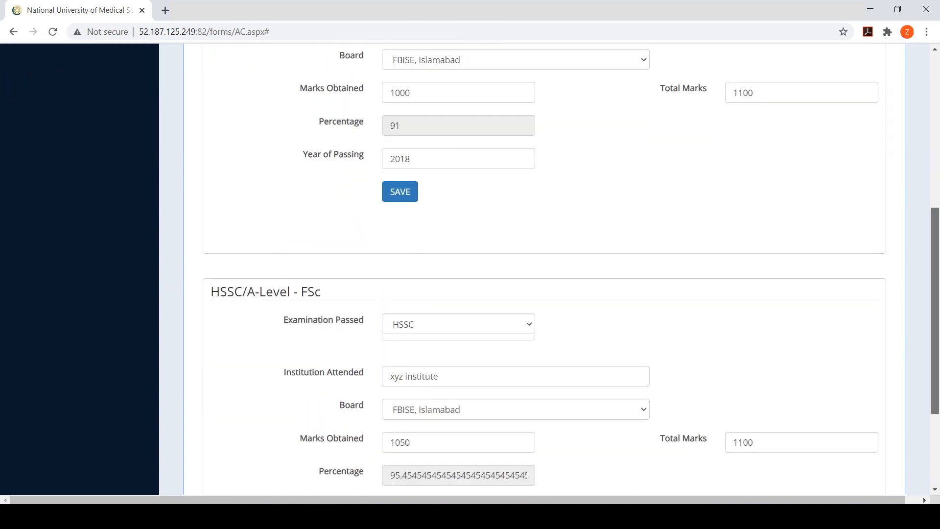
Keep HSSC as examination passed and confirm the institution and board entries
scroll("down", 3)
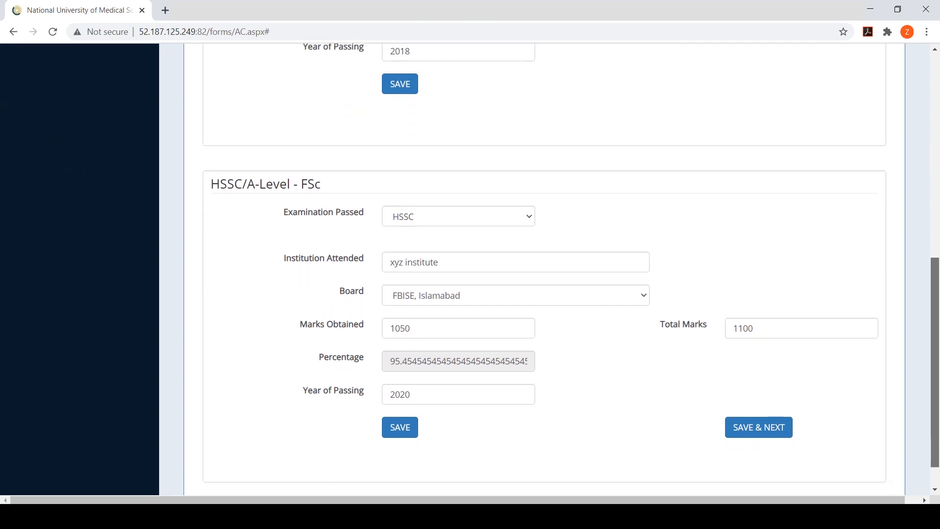
left_click(457, 216)
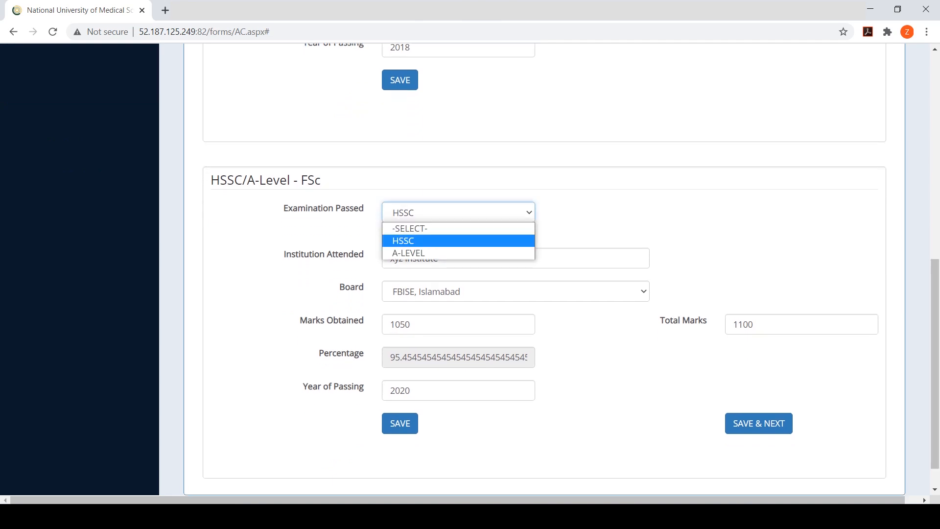
left_click(403, 240)
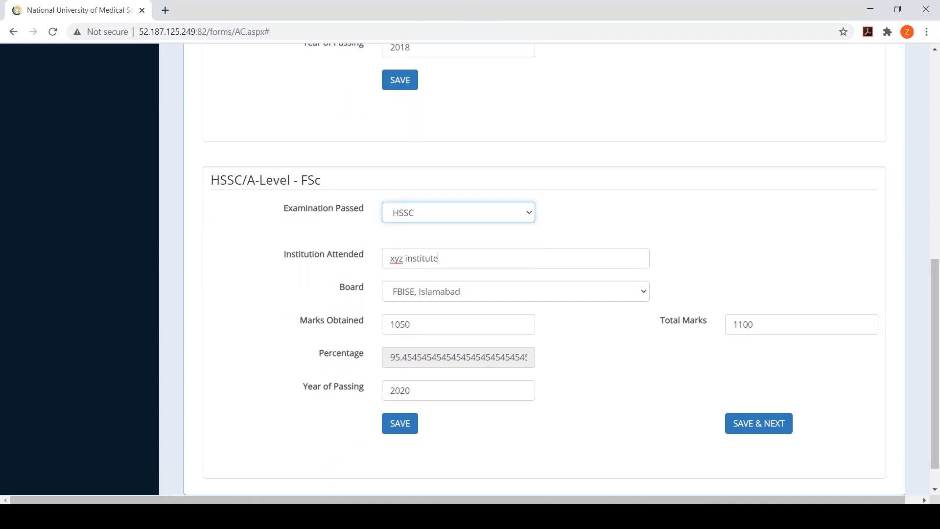
left_click(515, 258)
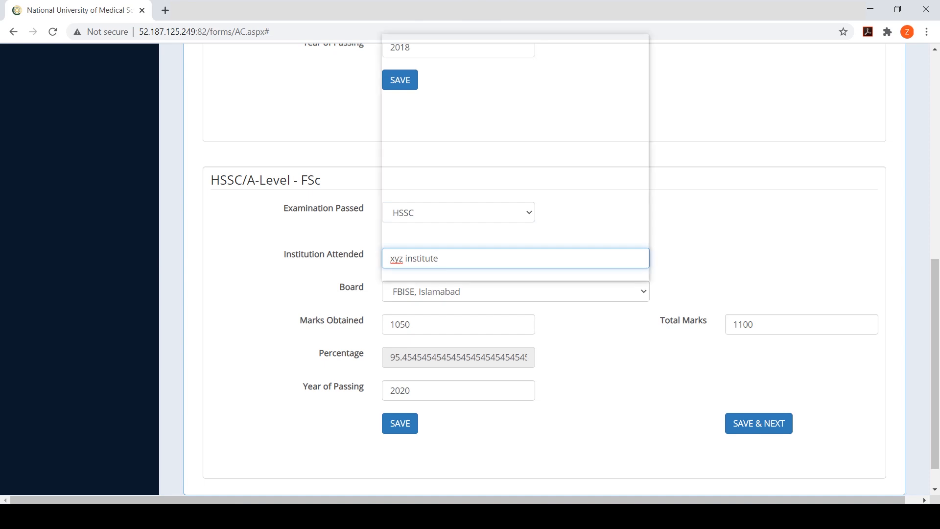
left_click(515, 292)
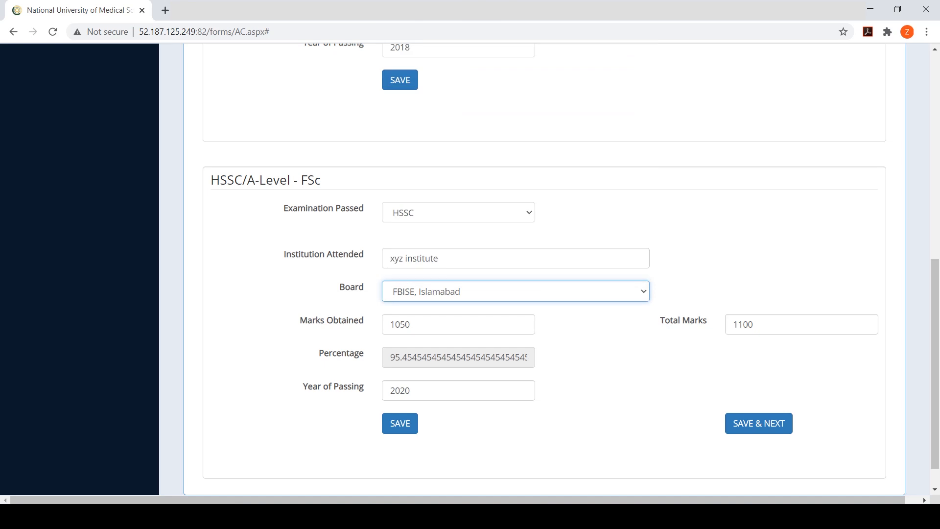
Set HSSC marks obtained to 1051 of 1100 (about 95.5%) and save with SAVE & NEXT
left_click(457, 323)
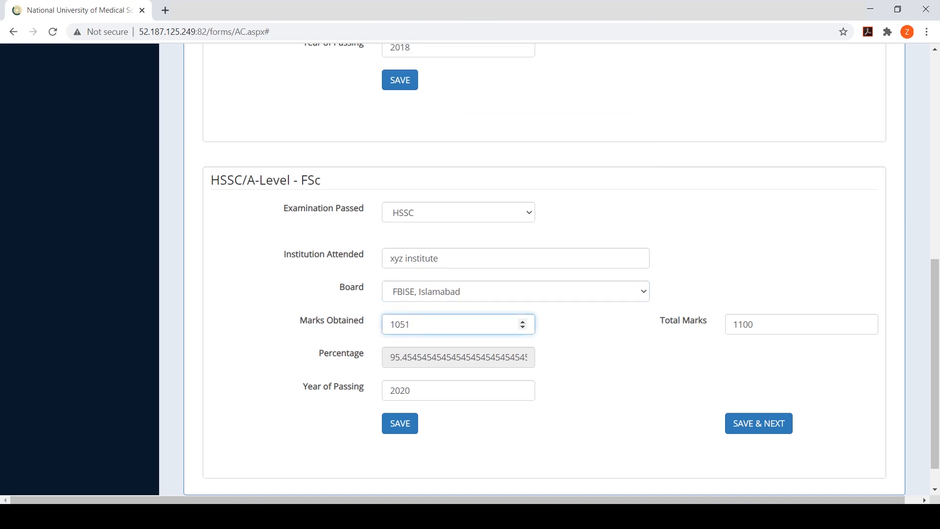
left_click(801, 324)
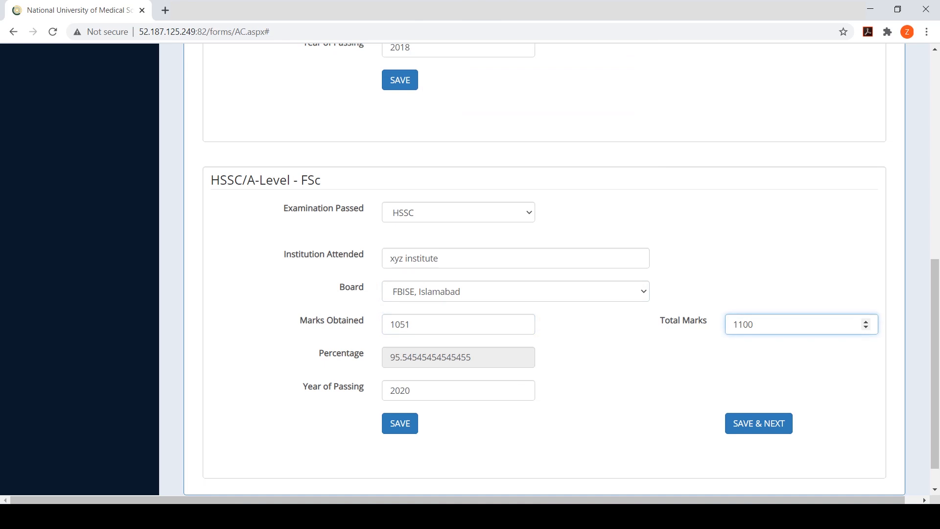
left_click(458, 390)
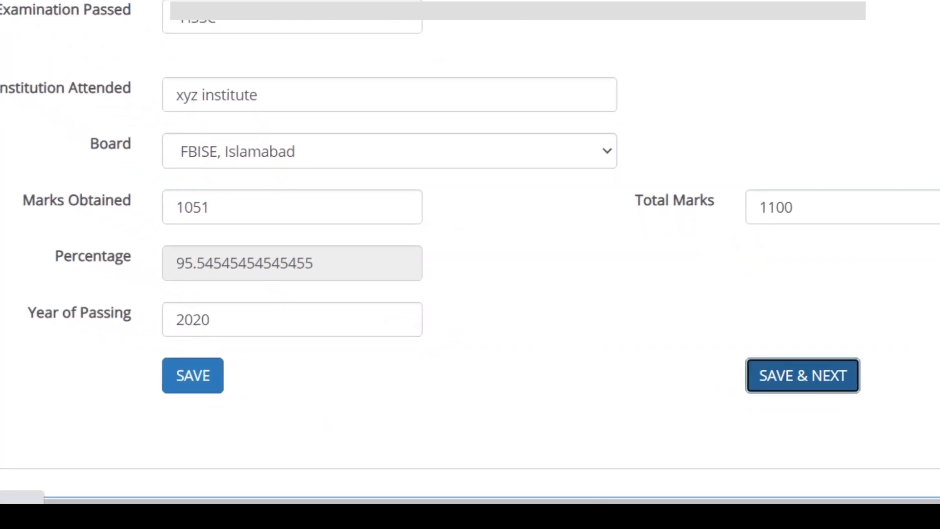
left_click(802, 375)
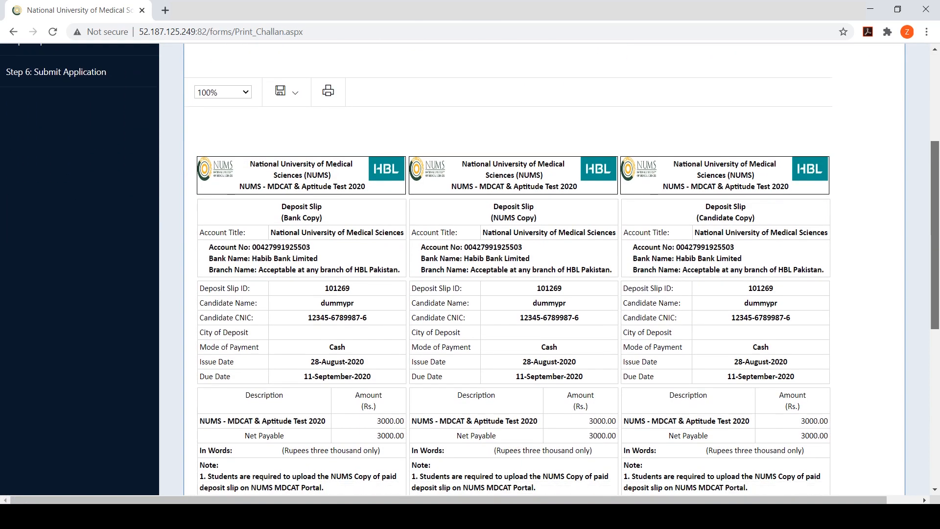
Download the 3000-rupee HBL challan as a PDF and open it from the download bar
scroll("up", 3)
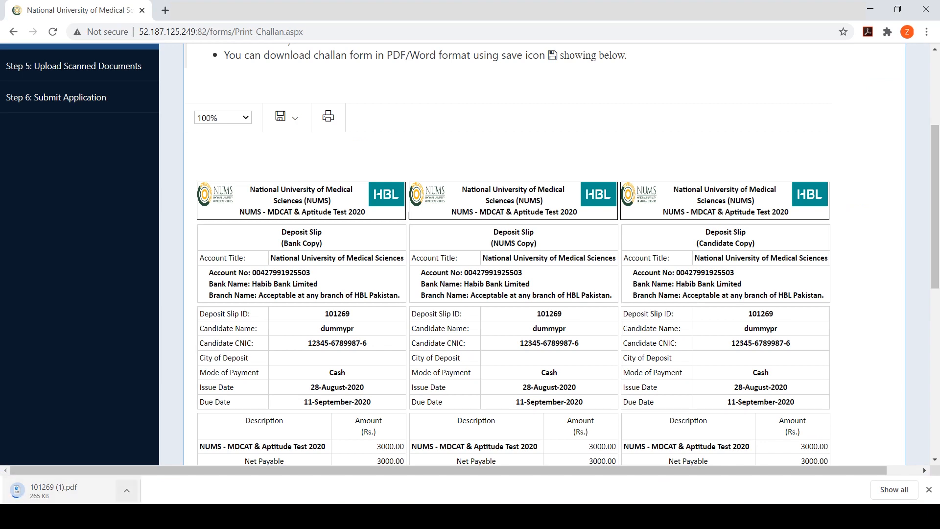
left_click(54, 490)
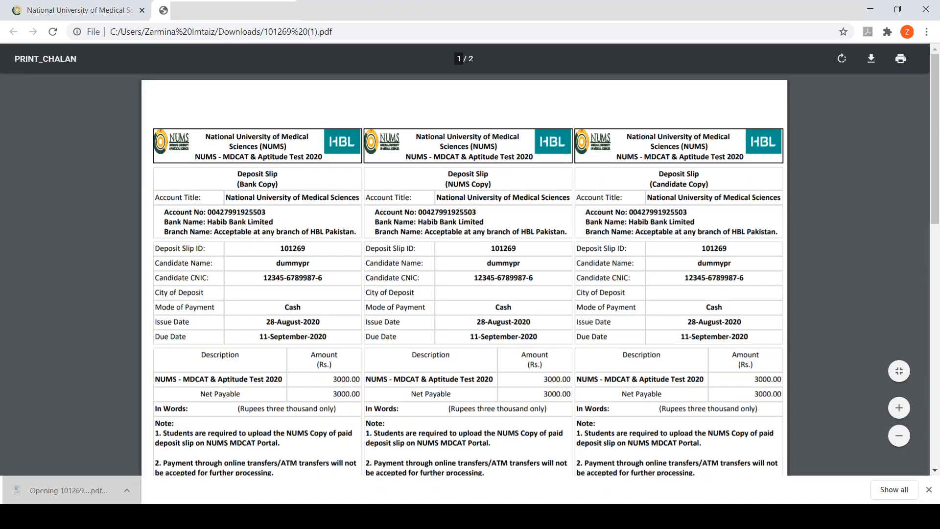
Close the challan PDF and go to Step 5: Upload Scanned Documents
left_click(900, 58)
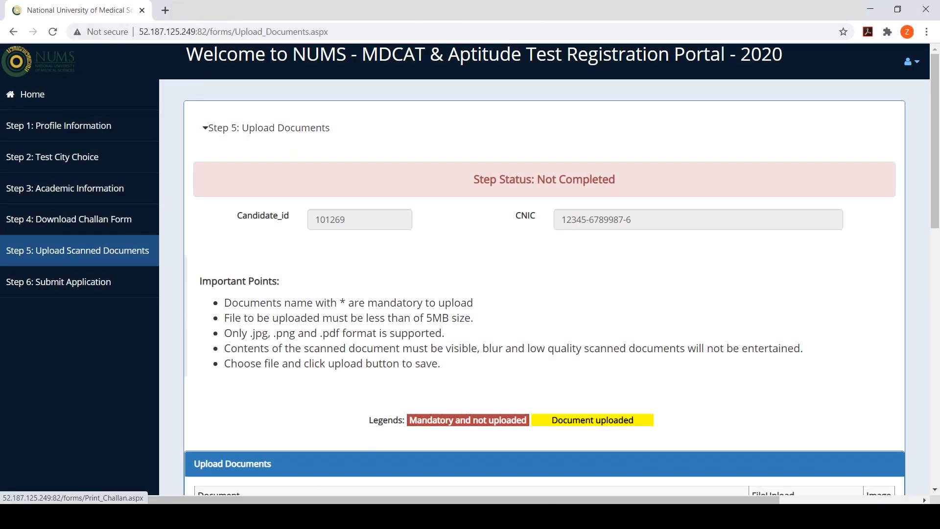
Reach the Upload Documents table and start choosing a file for a required document
scroll("down", 3)
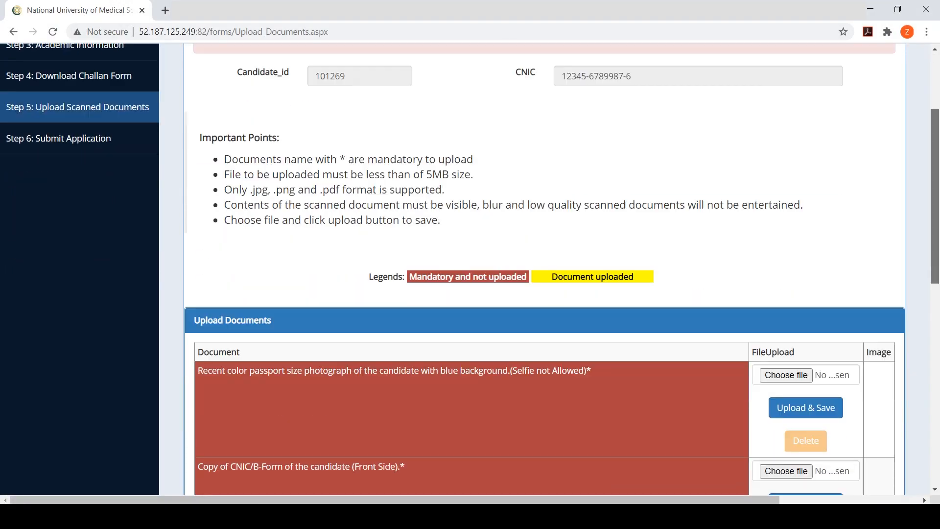
scroll("down", 3)
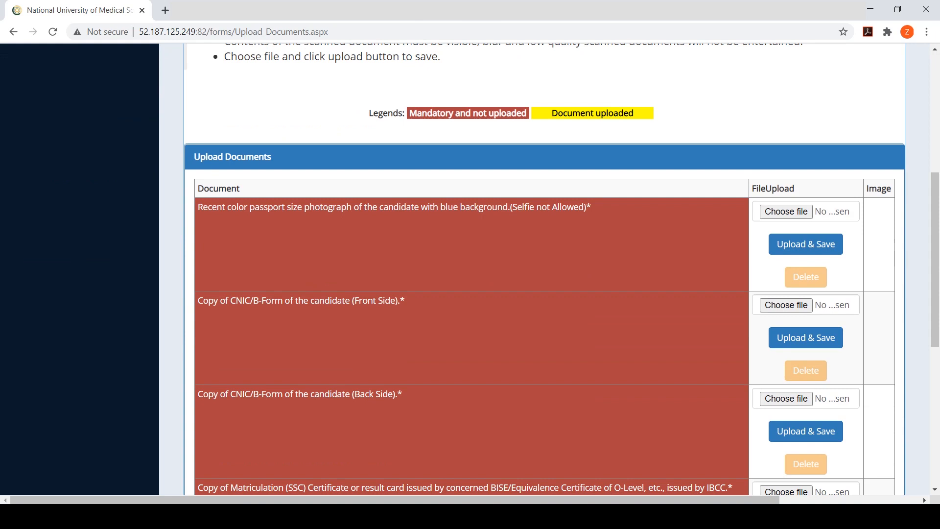
left_click(786, 211)
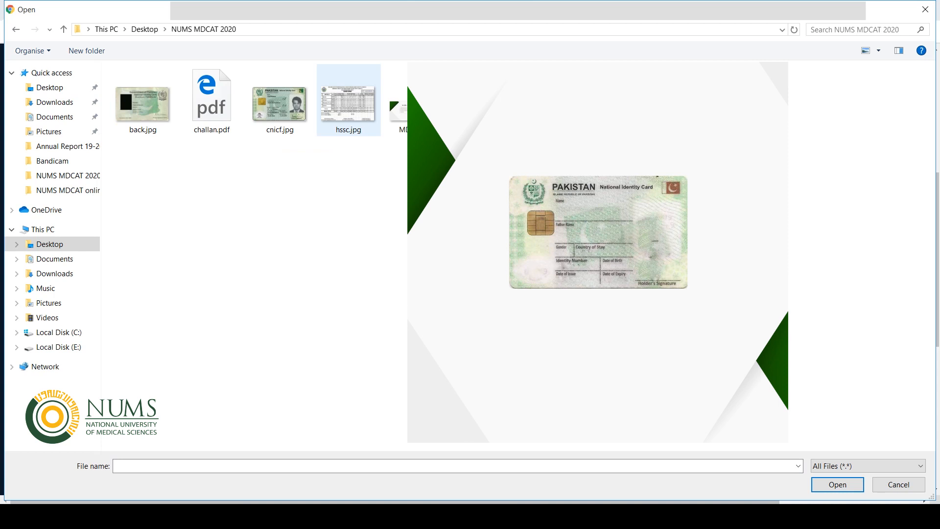
Attach cnicf.jpg, ssc.jpg and hssc.jpg to their rows and upload them successfully
left_click(349, 100)
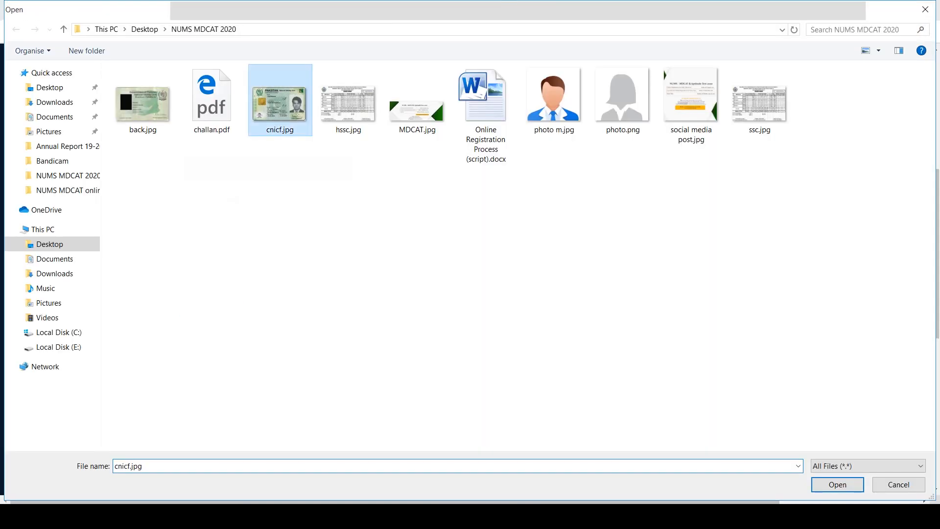
left_click(836, 484)
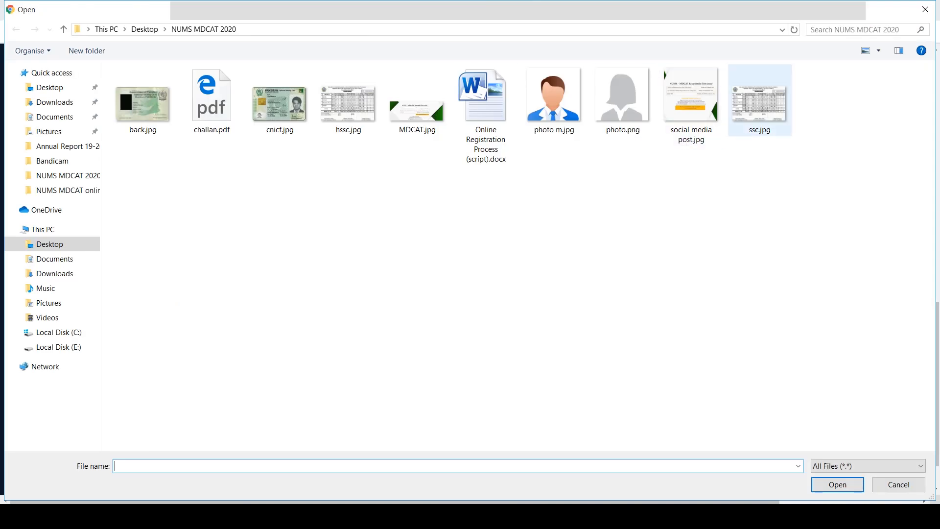
left_click(348, 96)
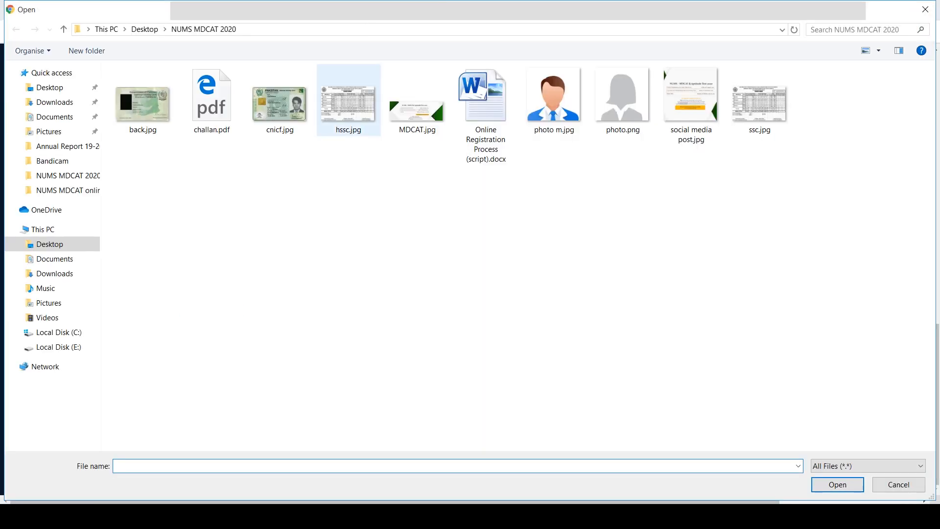
left_click(837, 484)
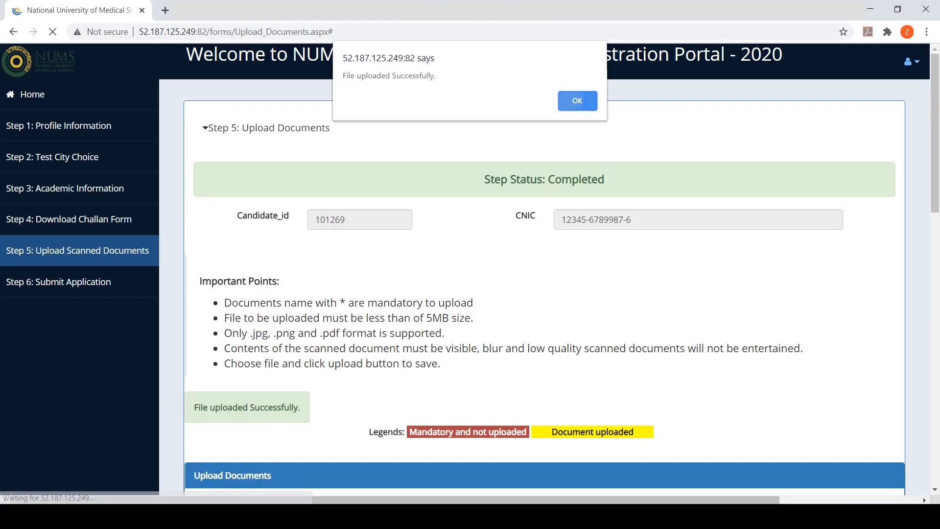
Acknowledge the upload success and proceed to the application review page
left_click(574, 100)
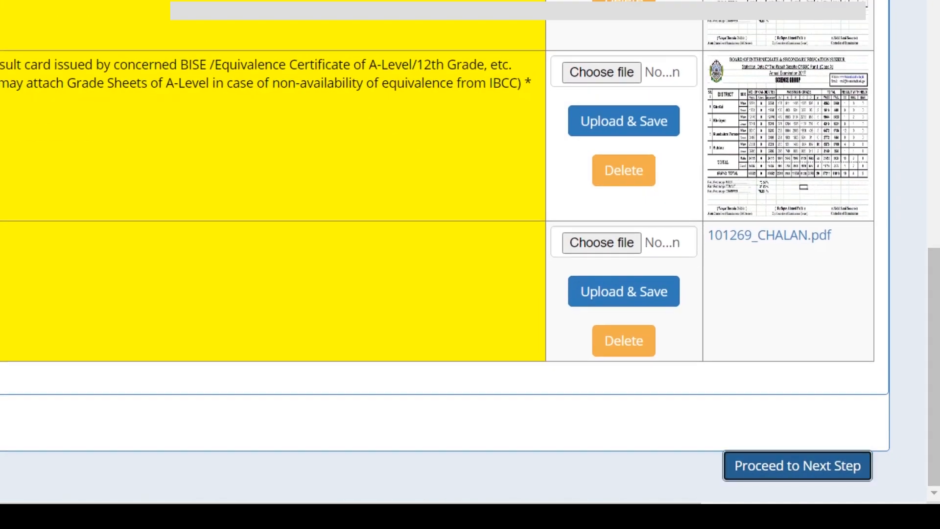
left_click(796, 466)
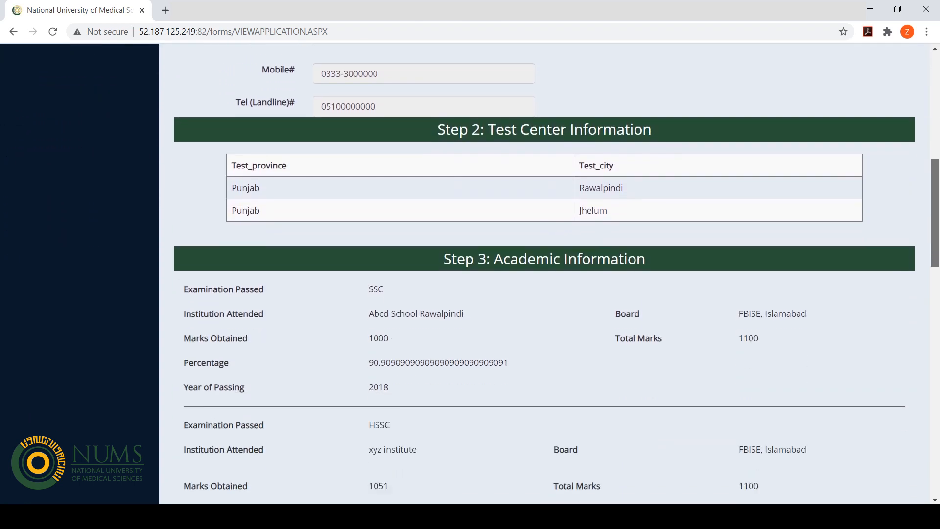
Certify the declaration and submit the application, reaching the Congratulations page
scroll("down", 3)
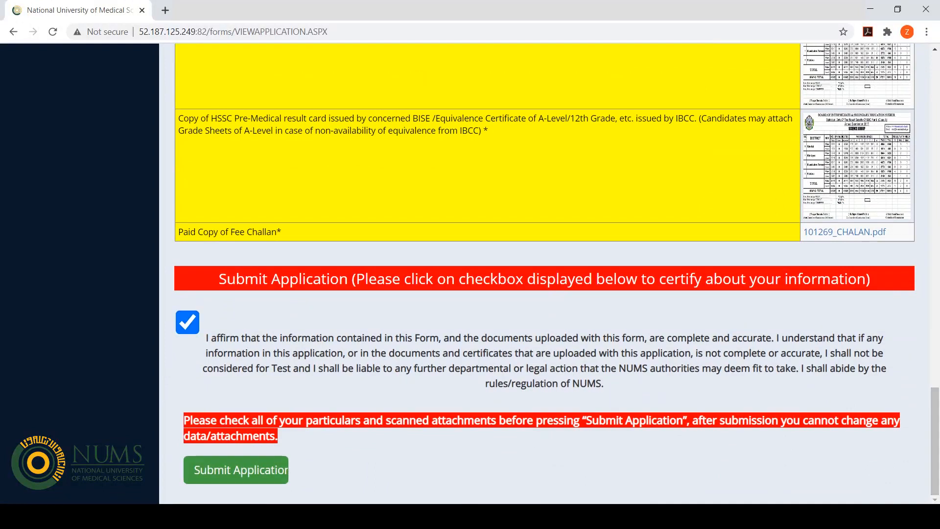
left_click(235, 470)
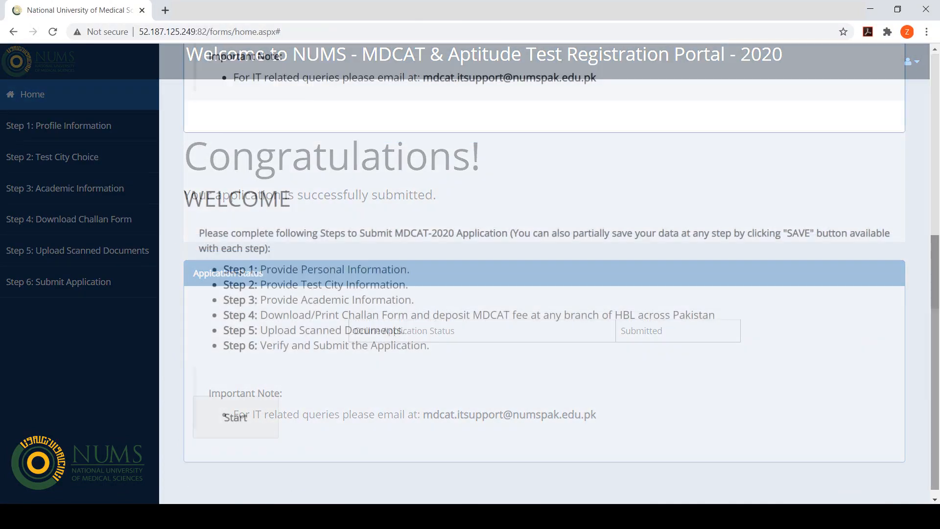